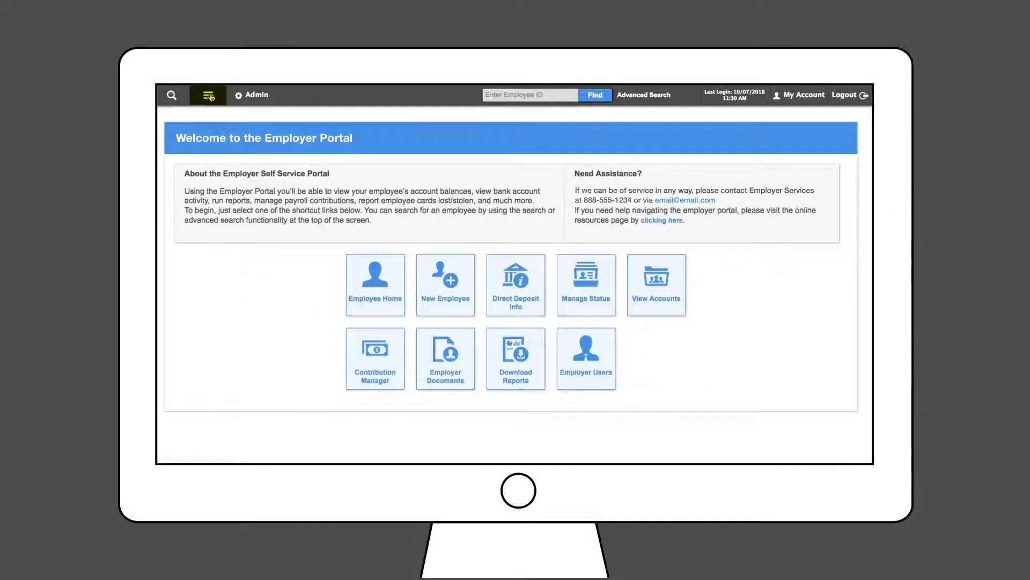
- Go to Employer > Contribution Manager > Create Contributions from the hamburger menu
left_click(208, 95)
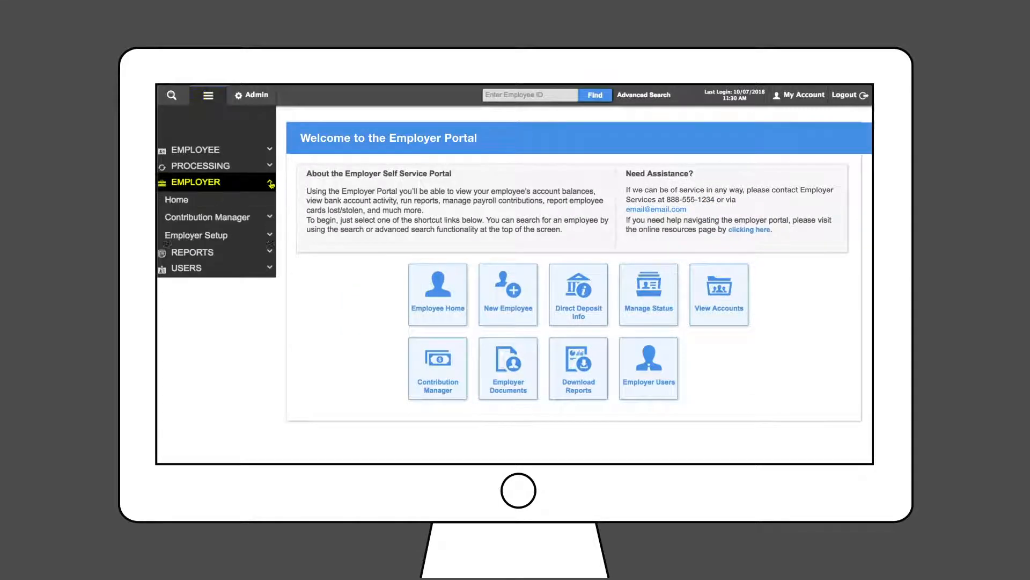
left_click(207, 217)
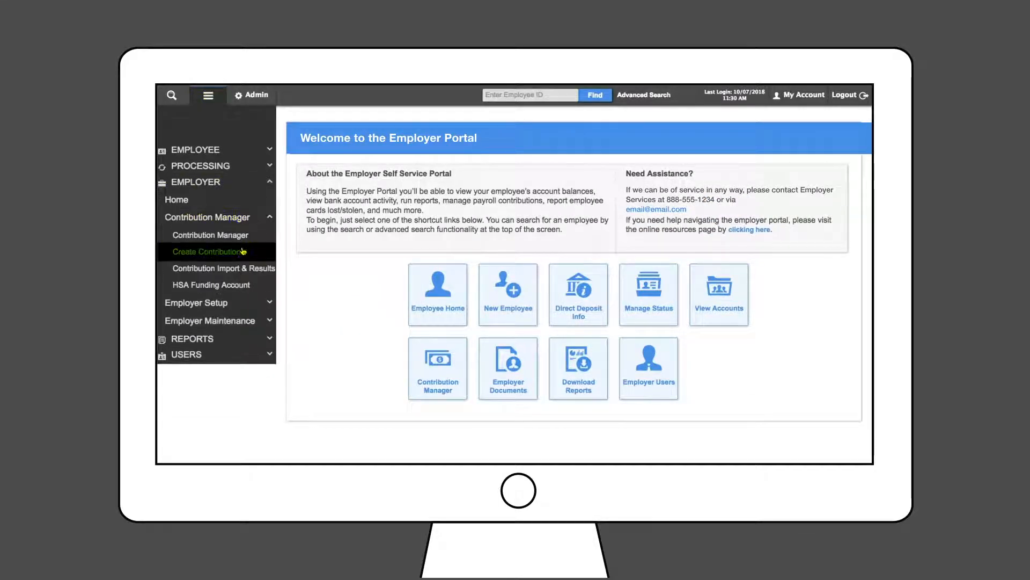
left_click(207, 251)
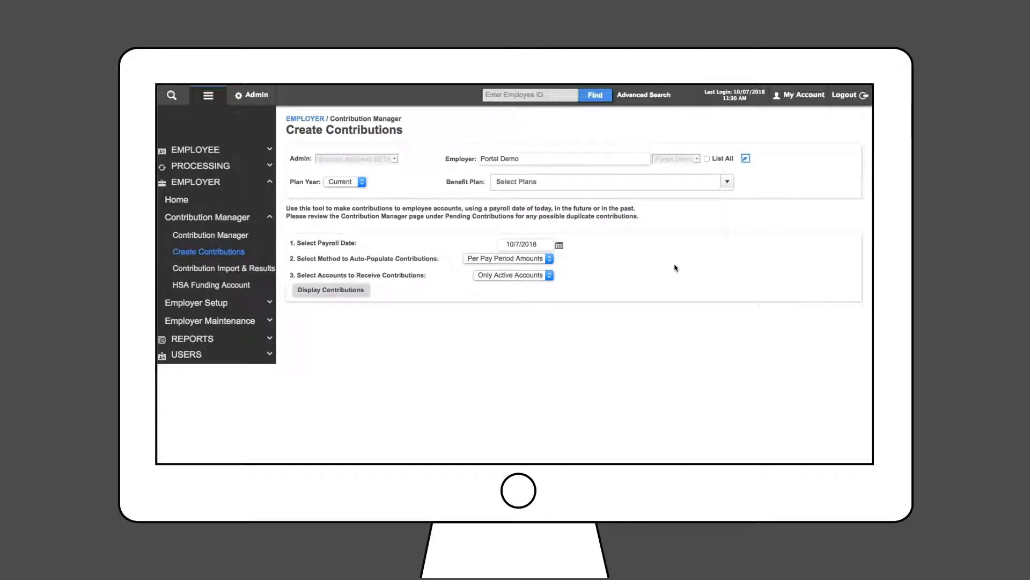
- Keep the current plan year, select all benefit plans, and set payroll date 10/9/2018
left_click(361, 182)
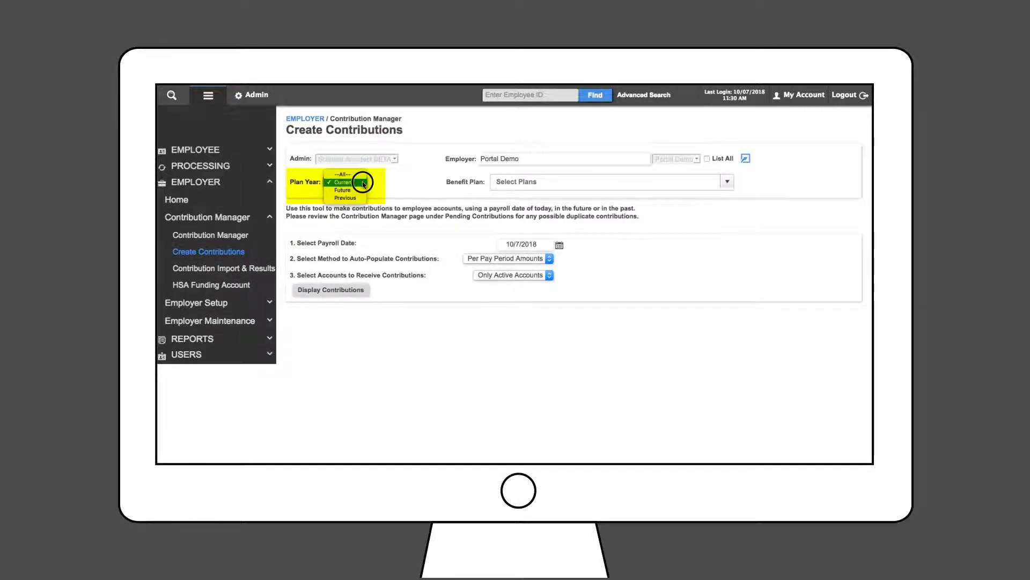
left_click(728, 182)
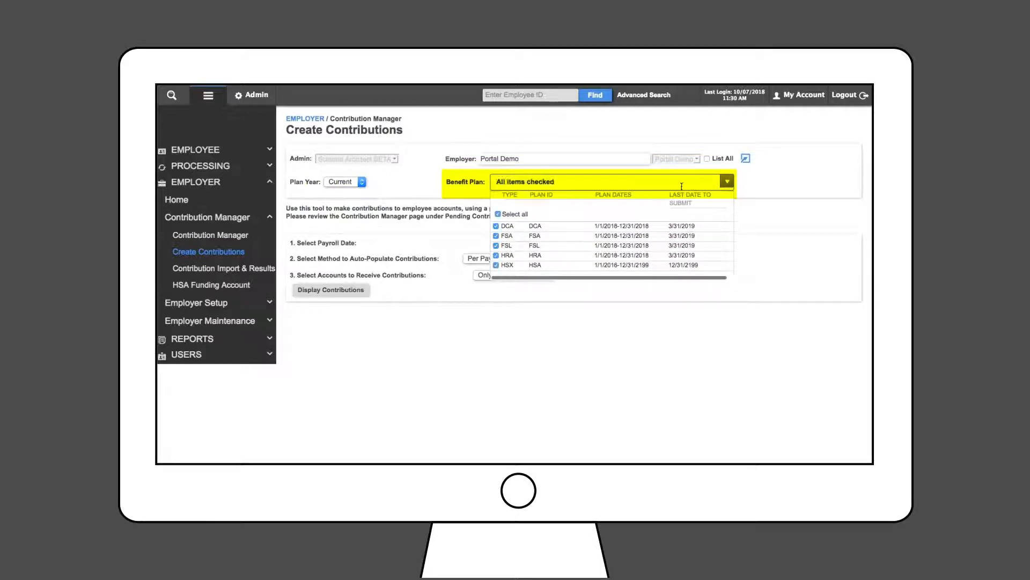
left_click(727, 181)
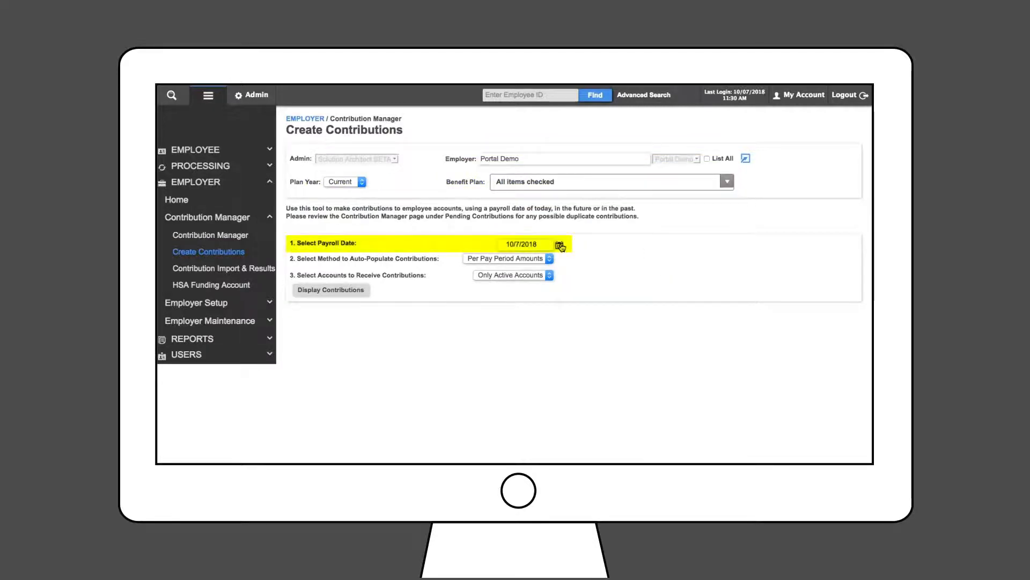
left_click(558, 245)
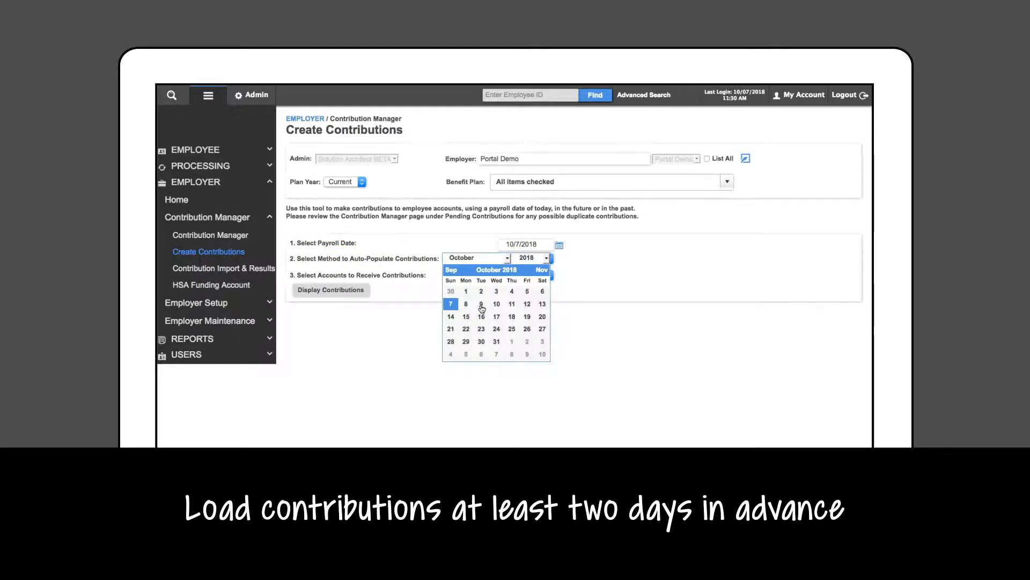
left_click(481, 304)
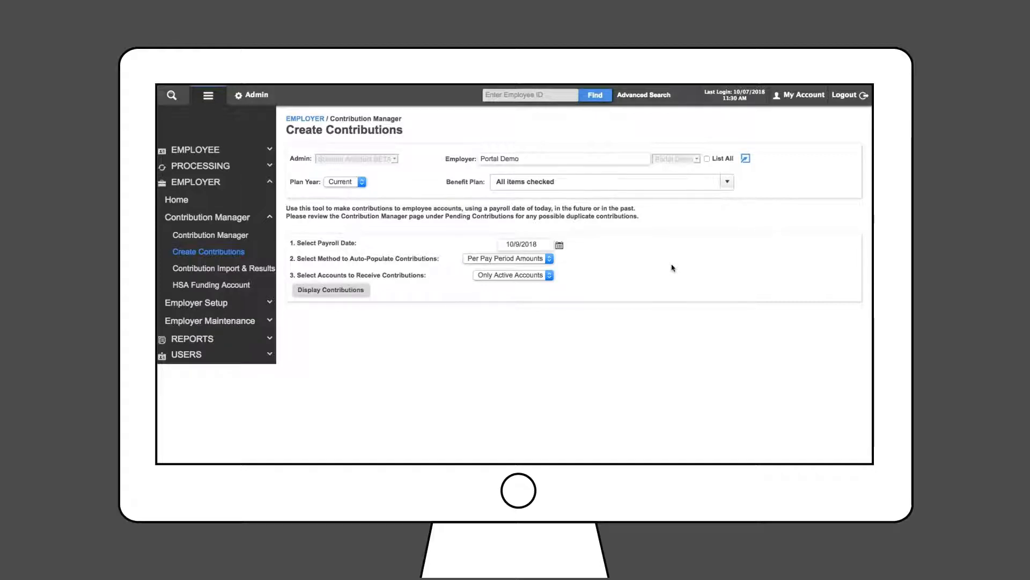
left_click(506, 259)
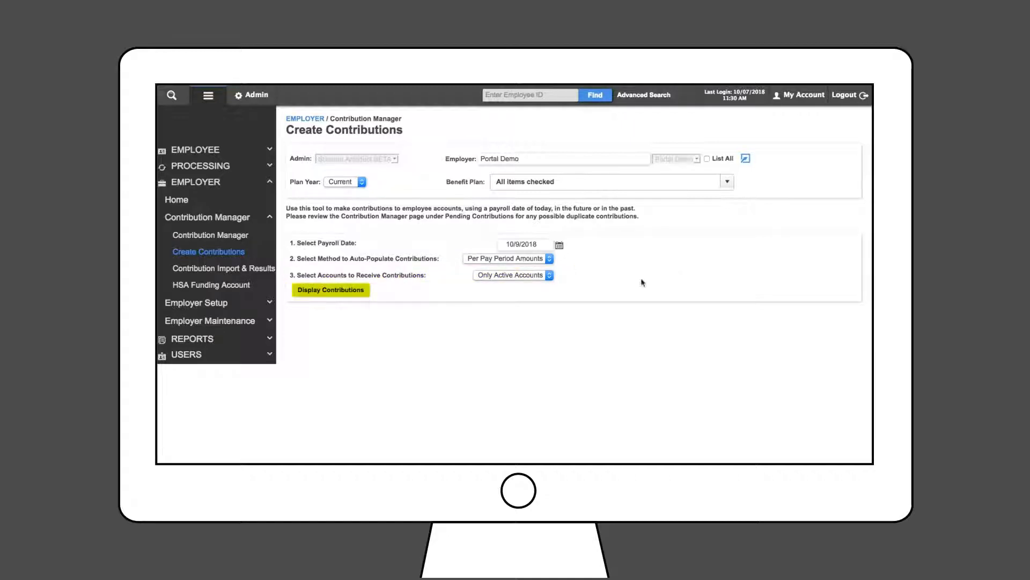
- Display the seven pending contributions totalling $3,596.15 and review their zero employer amounts
left_click(330, 290)
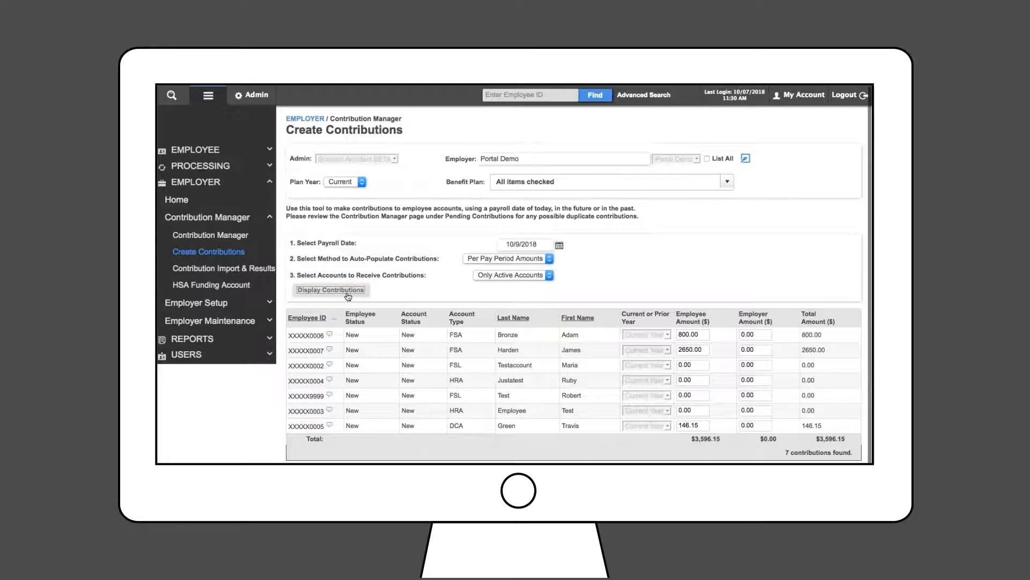
mouse_move(815, 258)
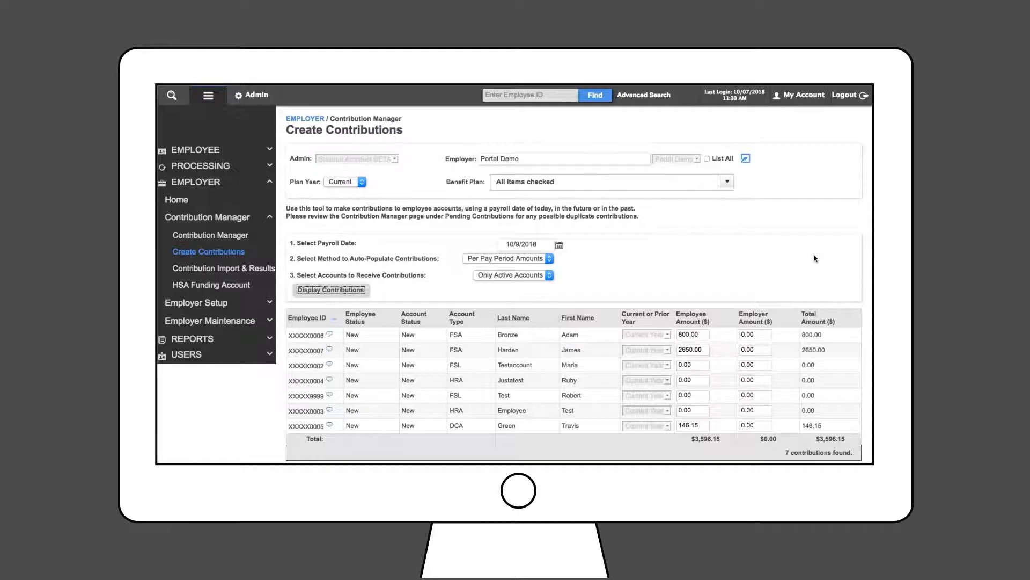
left_click(513, 317)
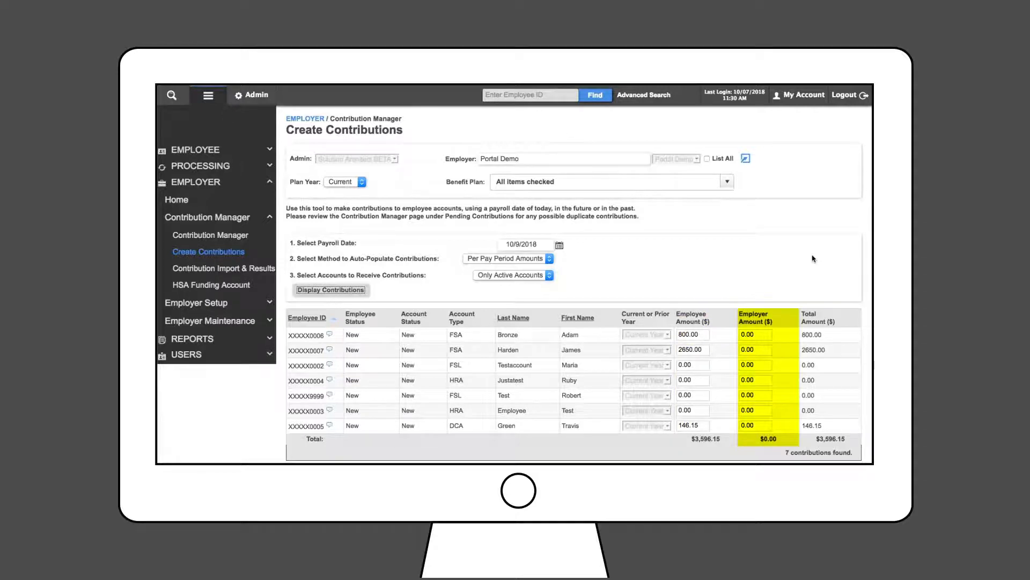
scroll("down", 3)
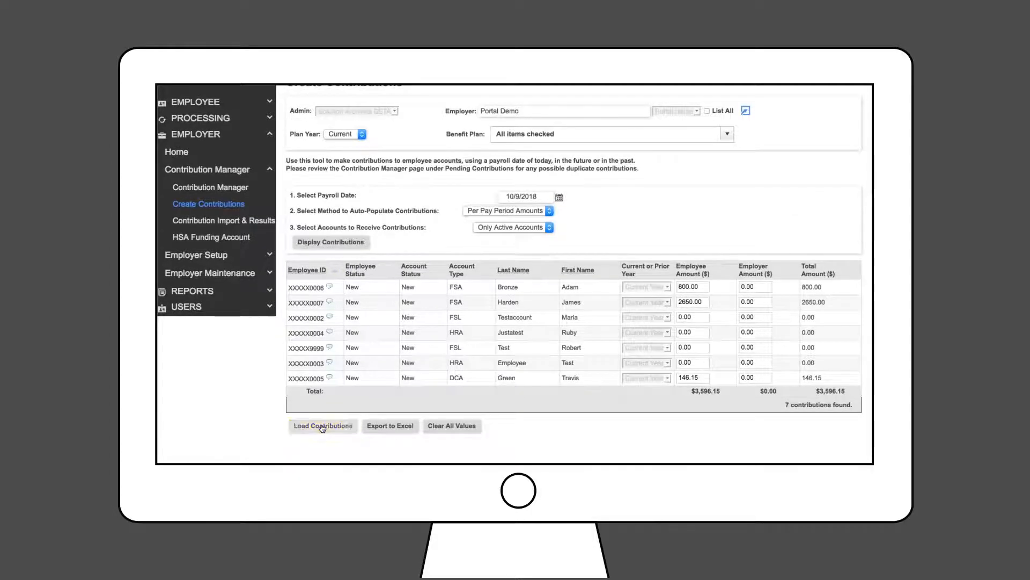
left_click(322, 425)
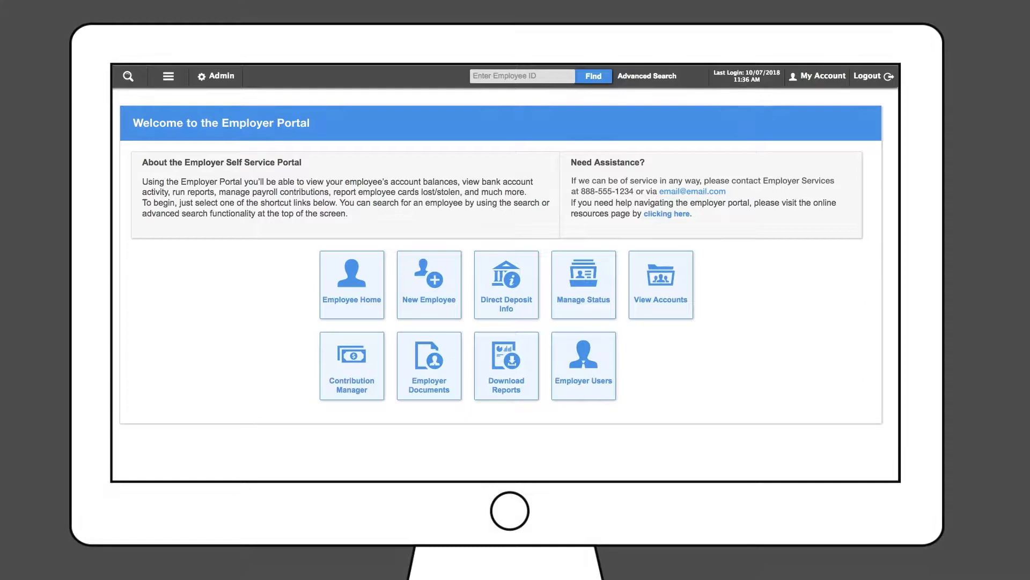
- Go to Employer > Contribution Manager > Contribution Import & Results
left_click(168, 76)
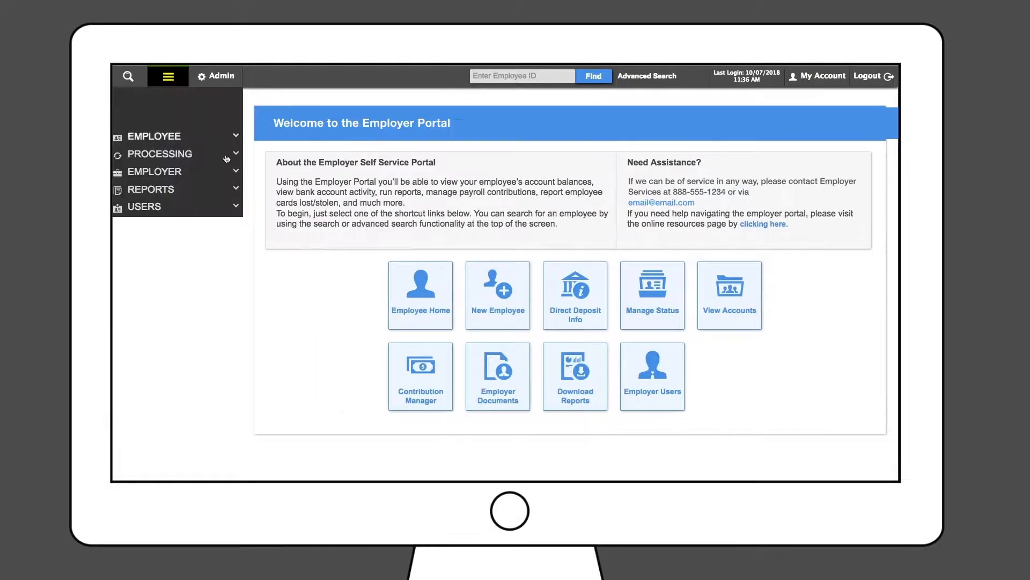
left_click(155, 171)
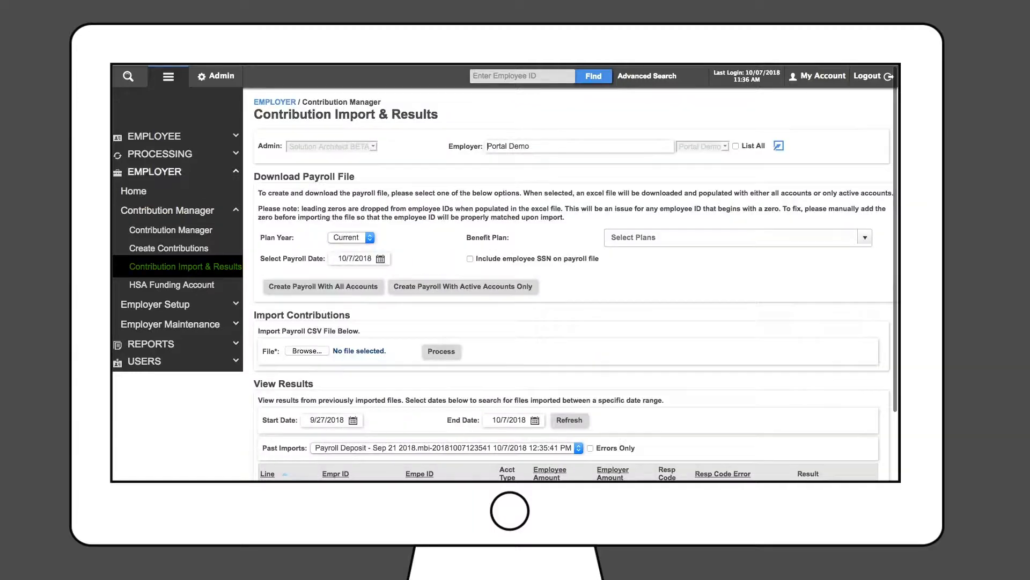
left_click(168, 76)
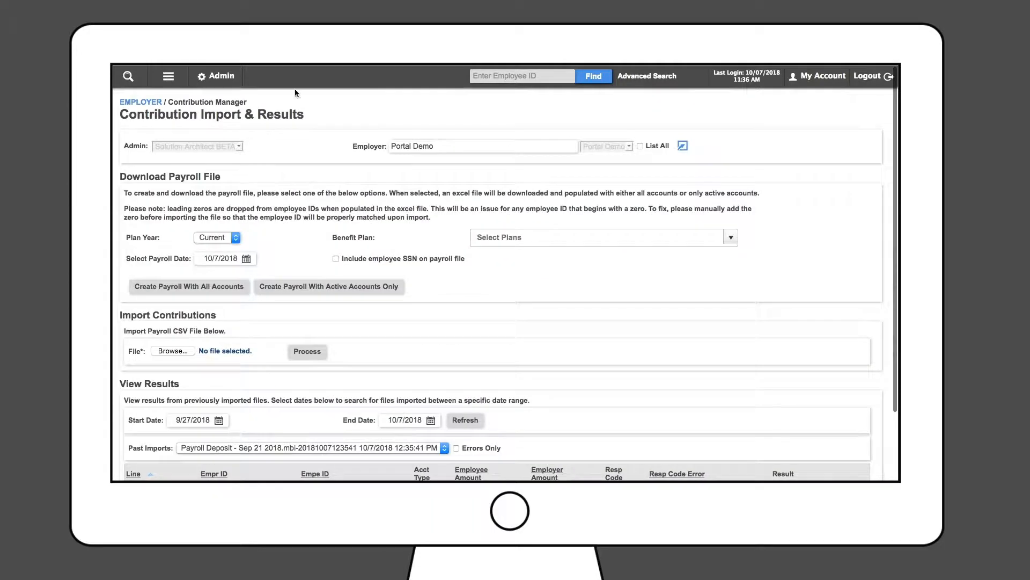
mouse_move(727, 295)
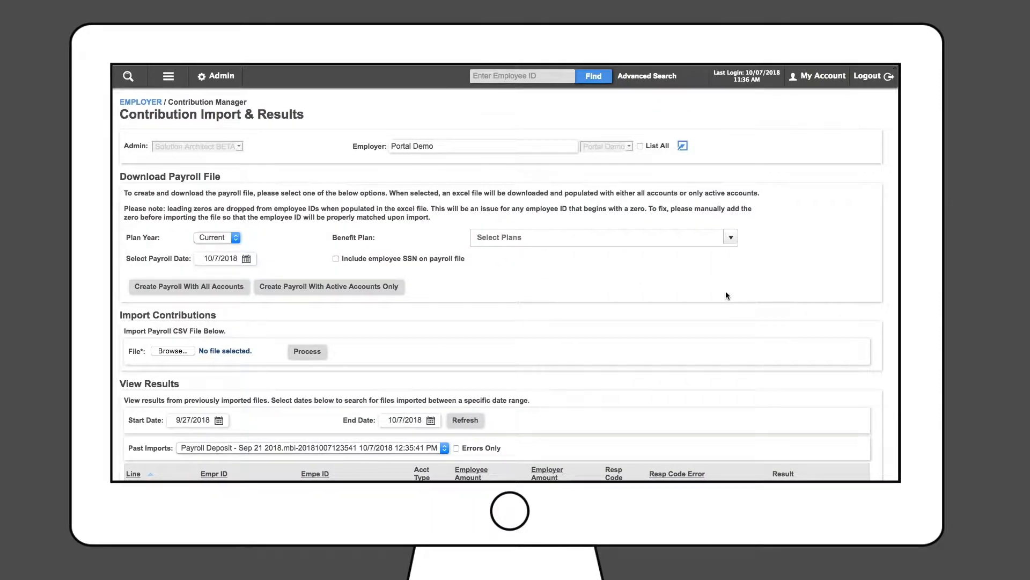
- Pick October 9, 2018 as the payroll date from the calendar
left_click(246, 258)
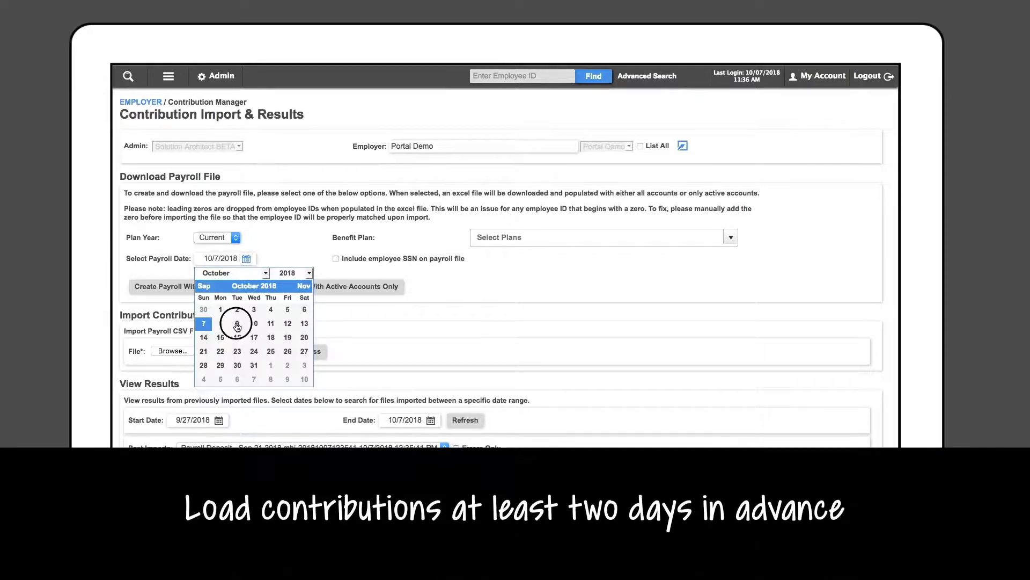
left_click(236, 324)
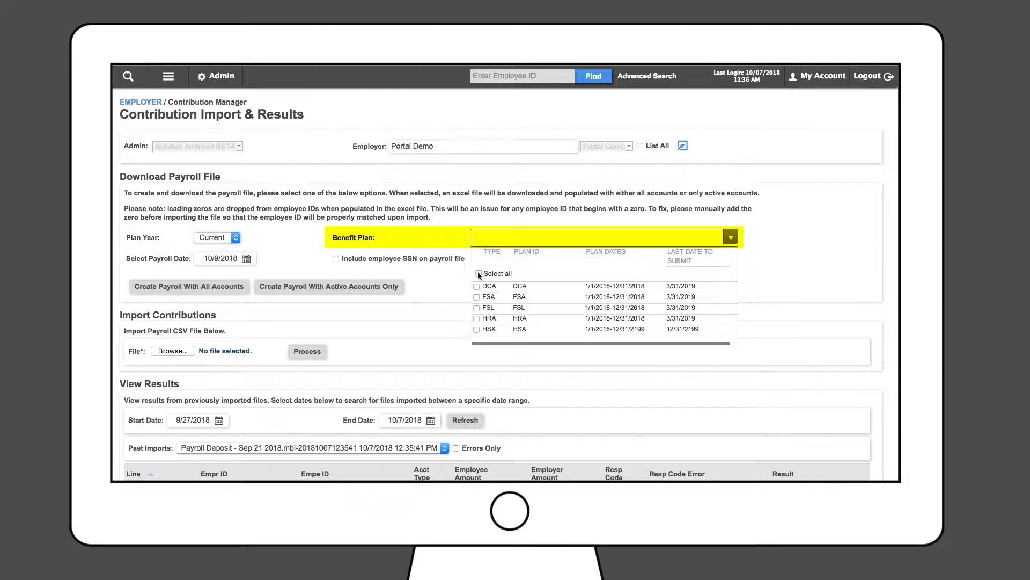
- Select all benefit plans and save the all-accounts payroll CSV file
left_click(479, 273)
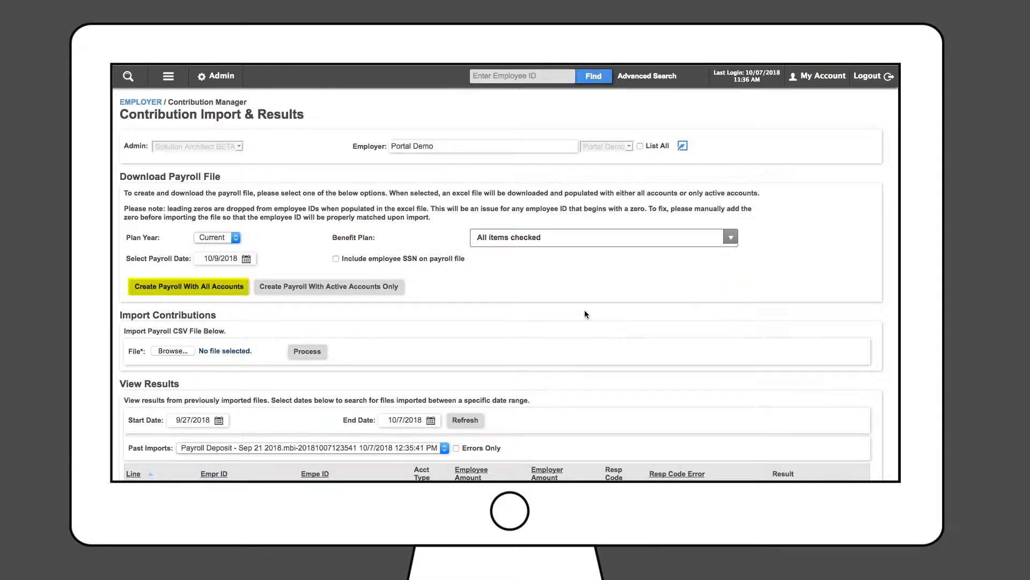
left_click(329, 287)
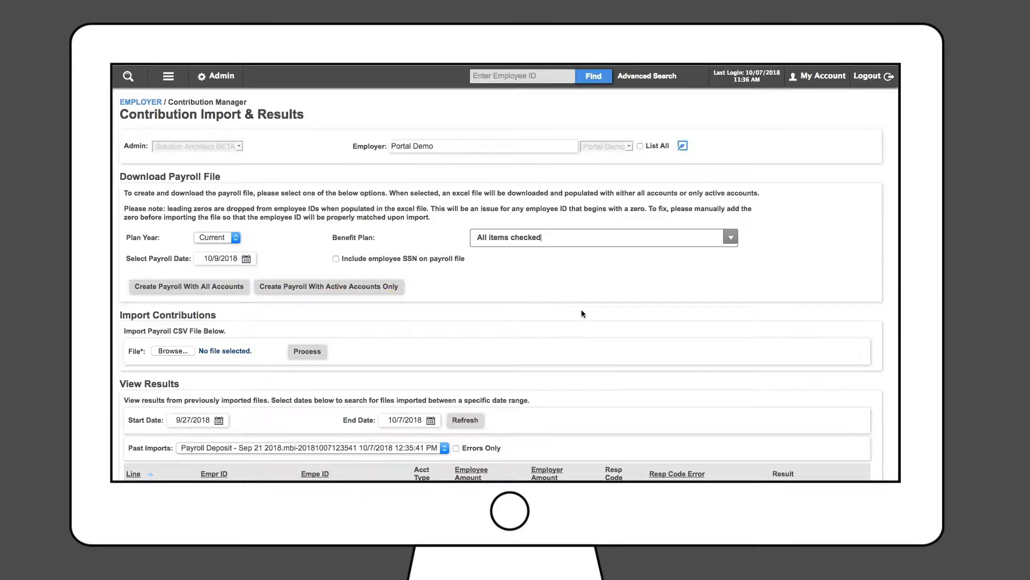
left_click(189, 286)
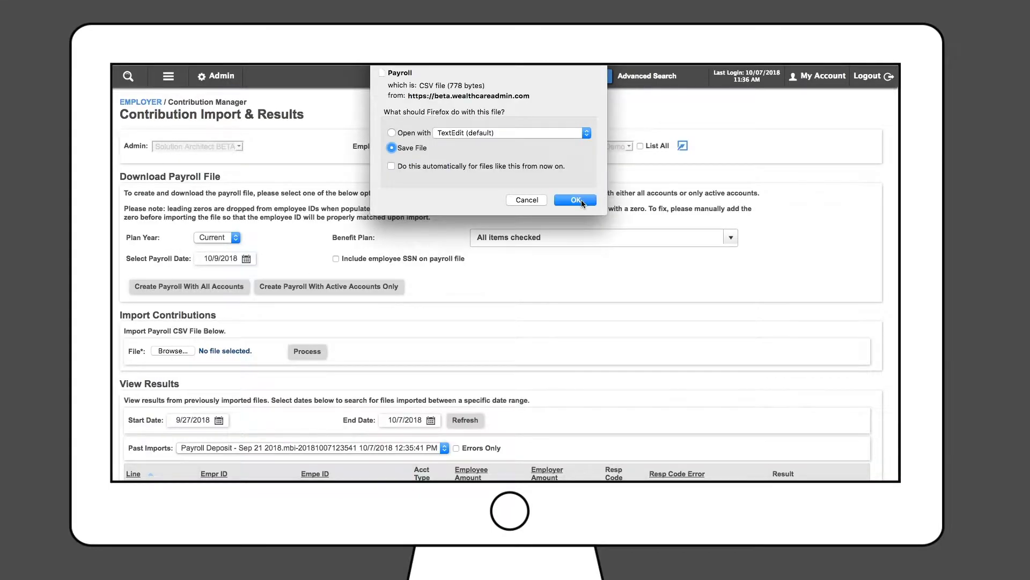
left_click(575, 200)
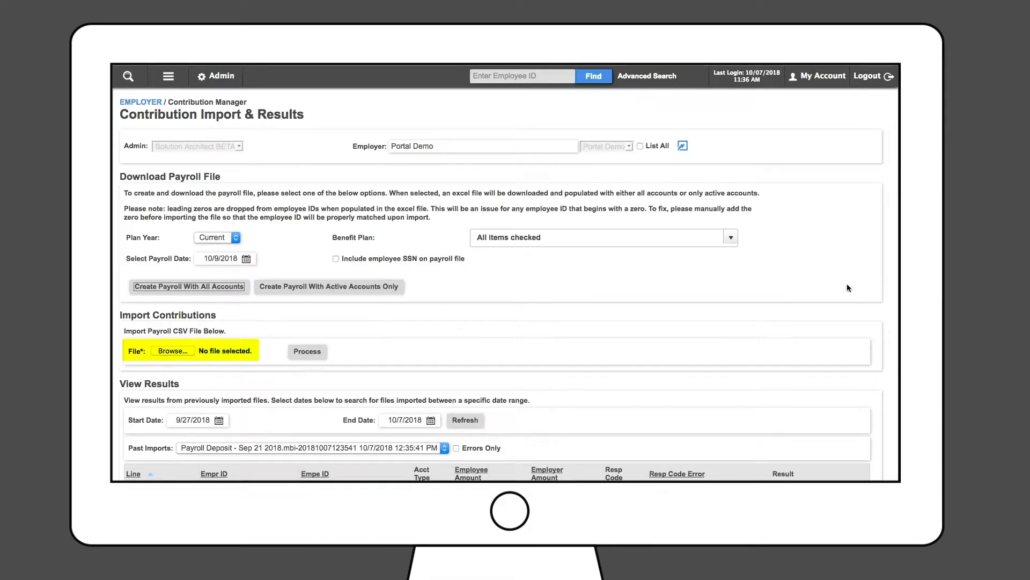
- Attach Payroll Deposit - Sep 21 2018.csv, process it, and review the seven successful results
left_click(173, 350)
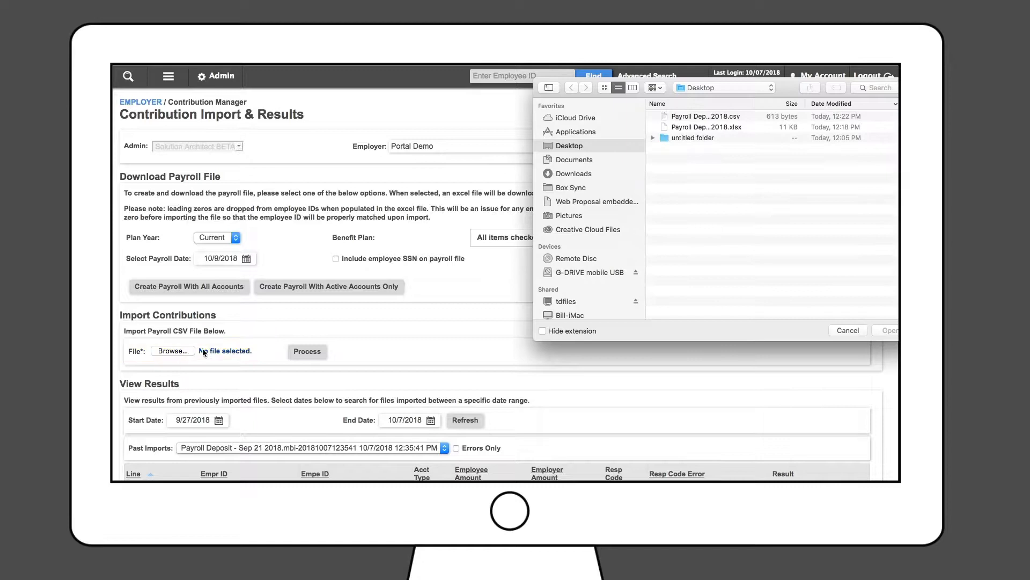
left_click(707, 116)
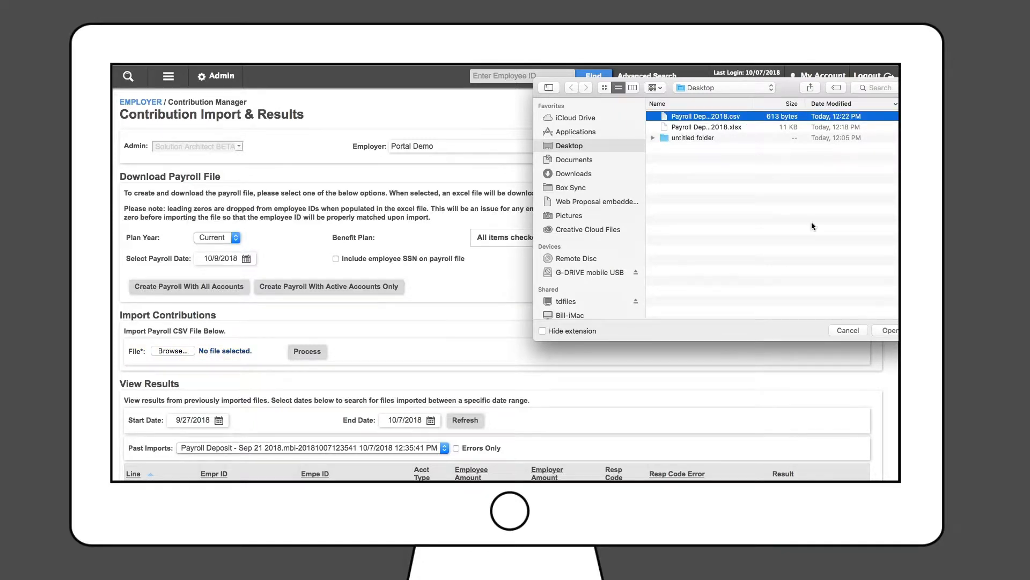
left_click(889, 330)
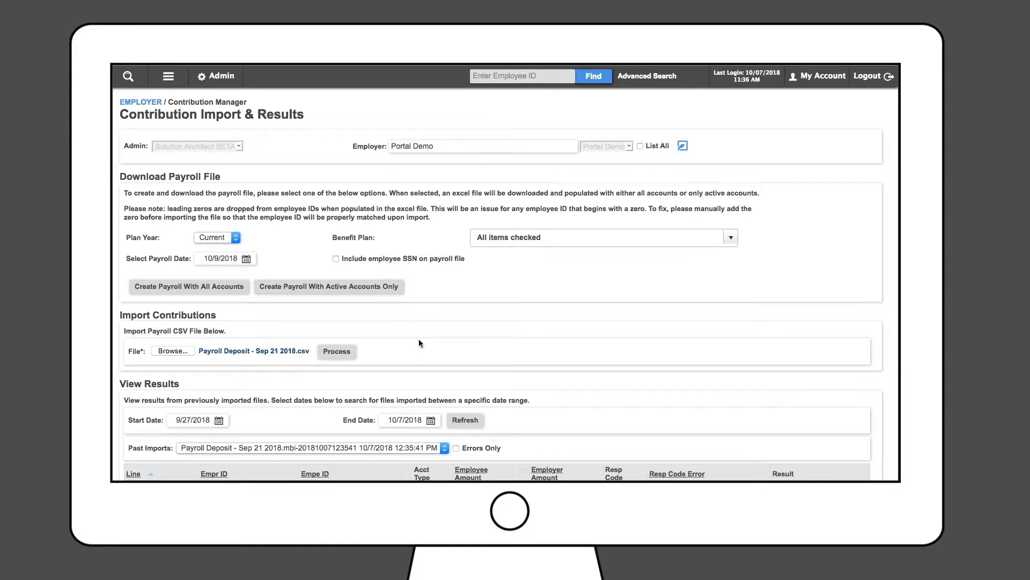
mouse_move(542, 329)
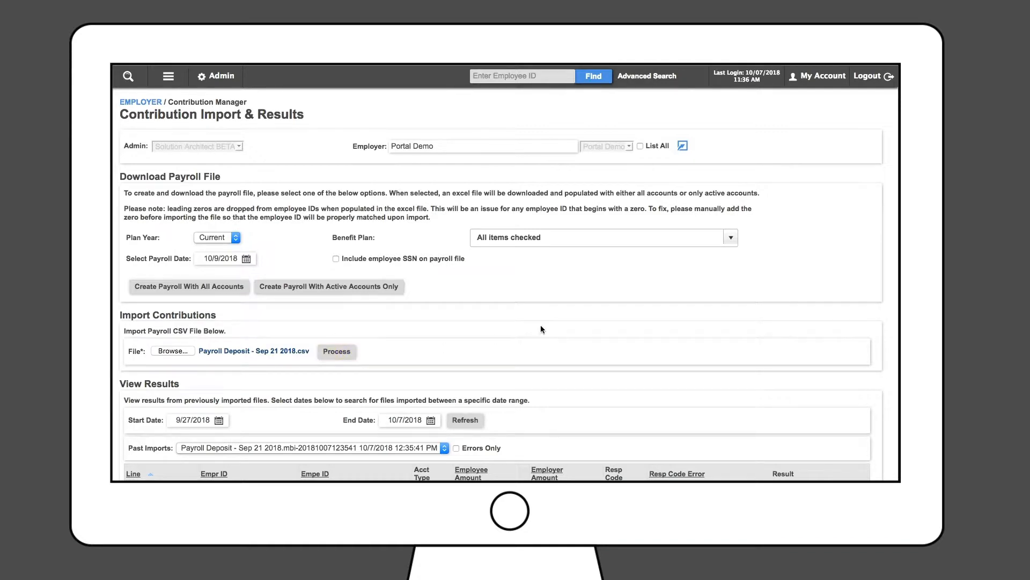
left_click(337, 351)
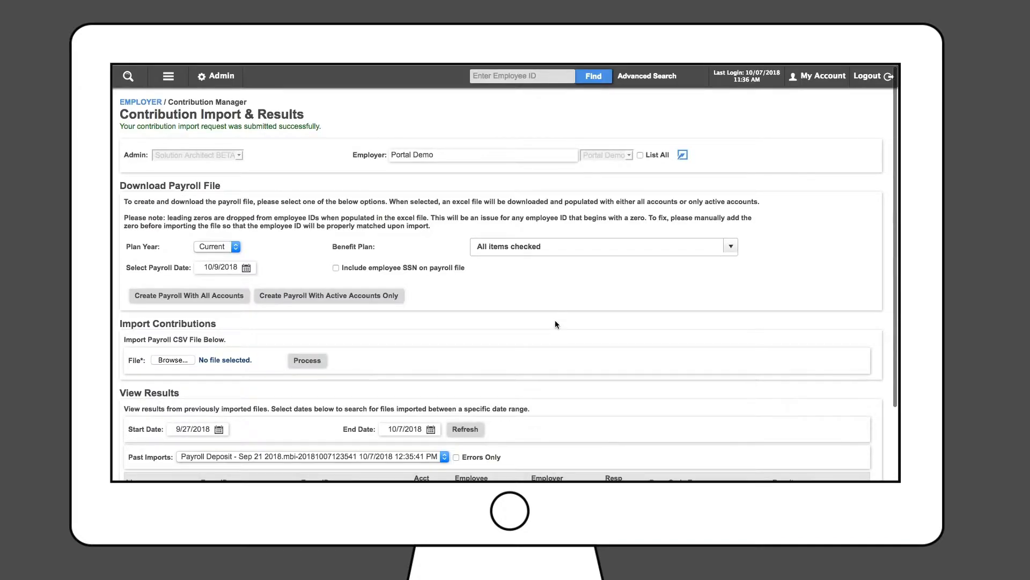
scroll("down", 3)
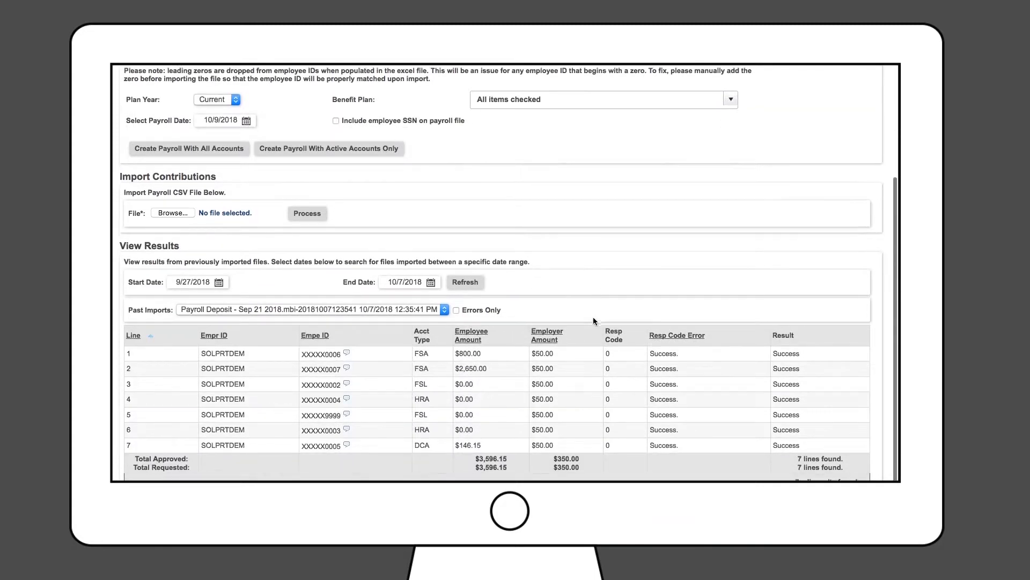